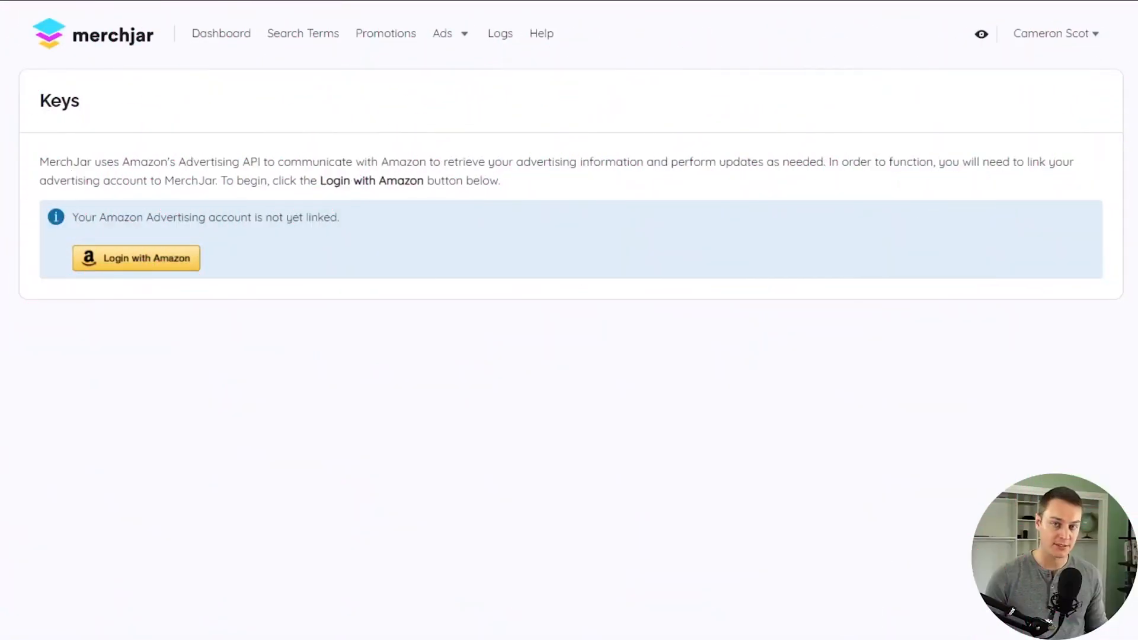
pyautogui.moveTo(286, 457)
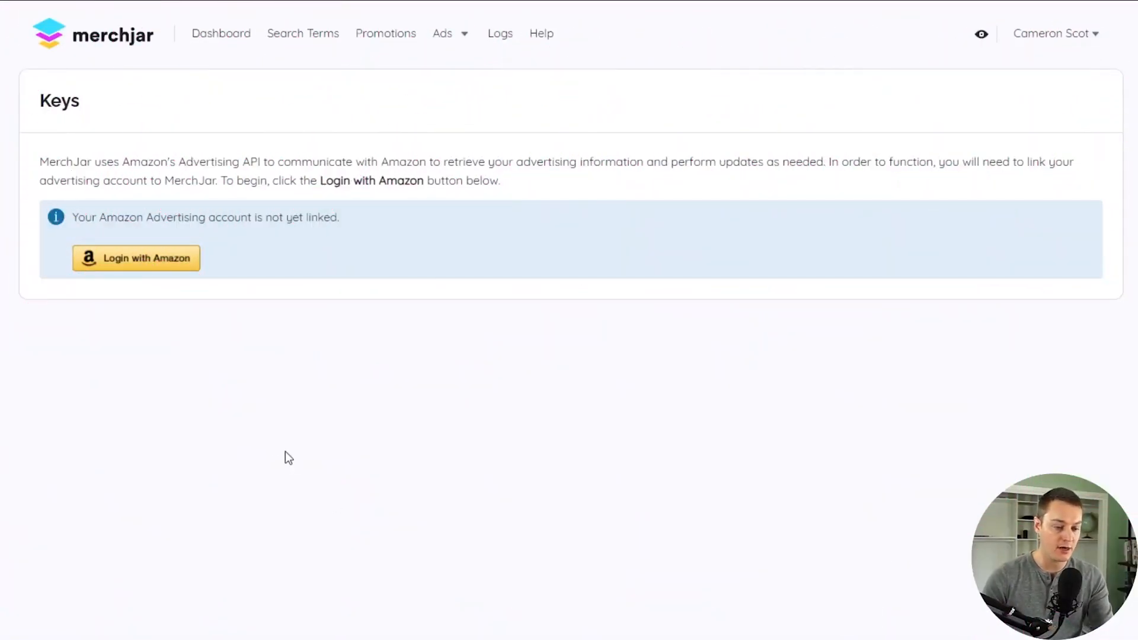
pyautogui.moveTo(145, 311)
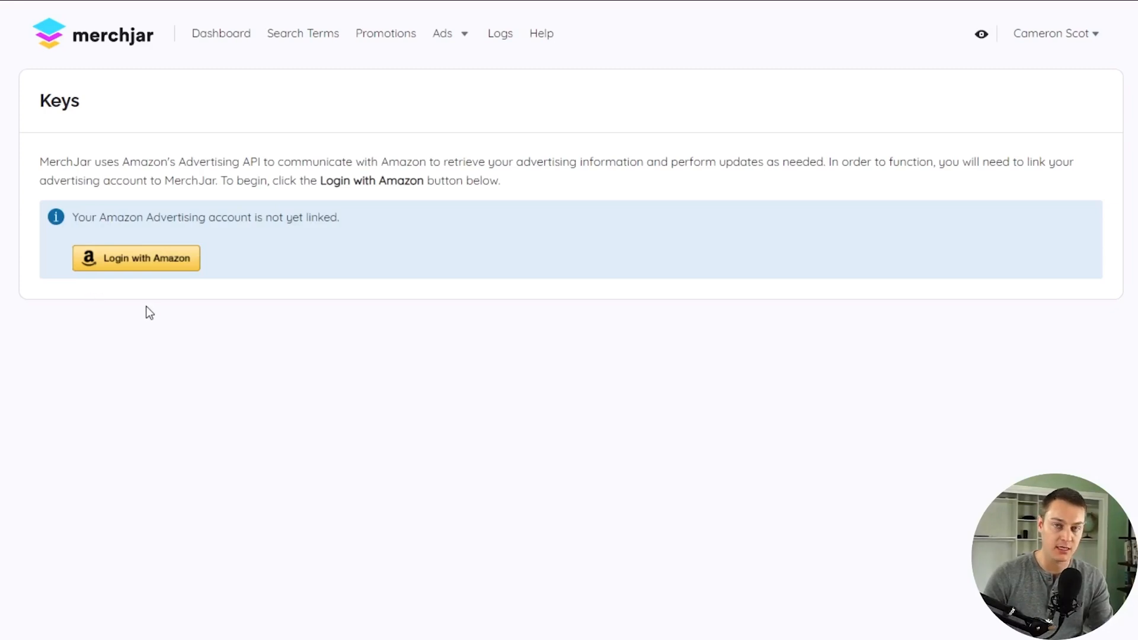
pyautogui.moveTo(130, 314)
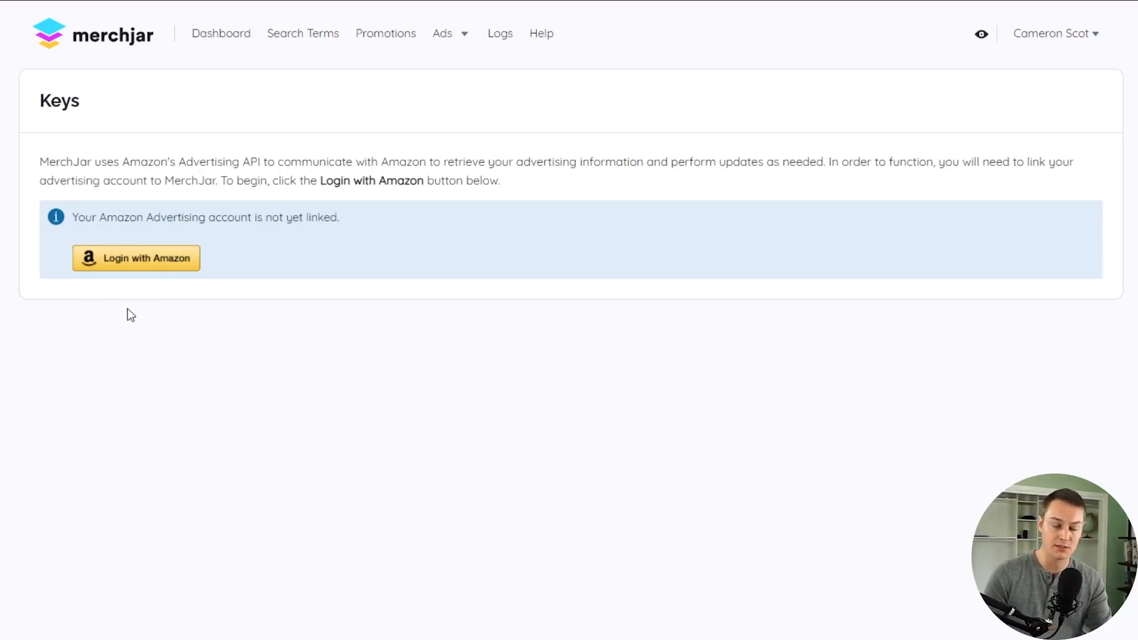
# - Sign in via Login with Amazon using the account e-mail, with Keep me signed in ticked
pyautogui.click(135, 258)
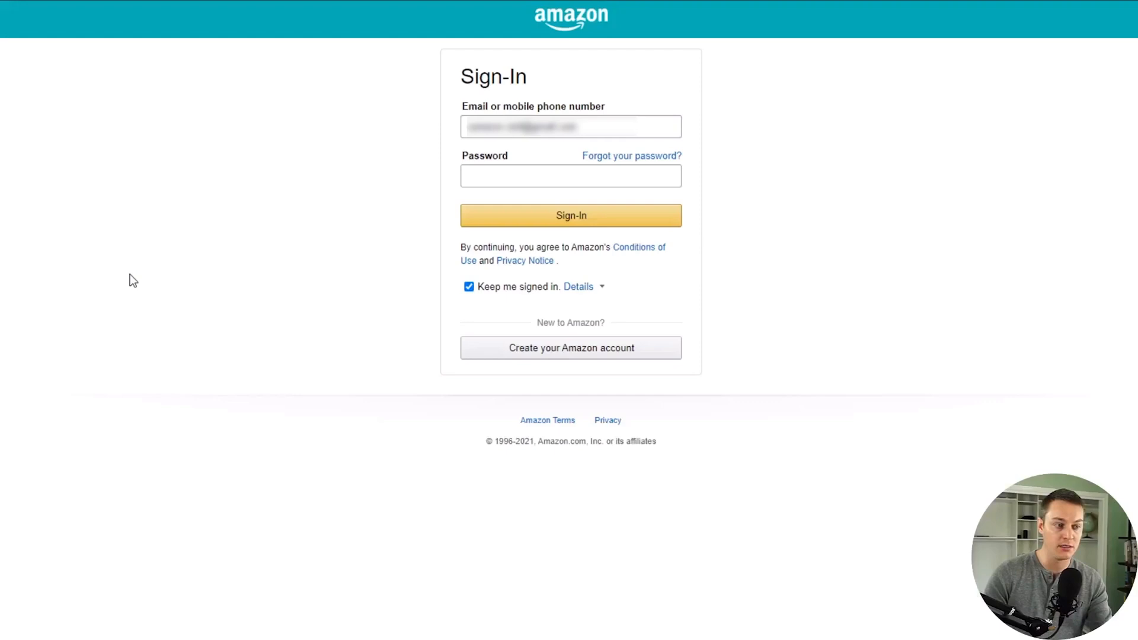
pyautogui.click(570, 175)
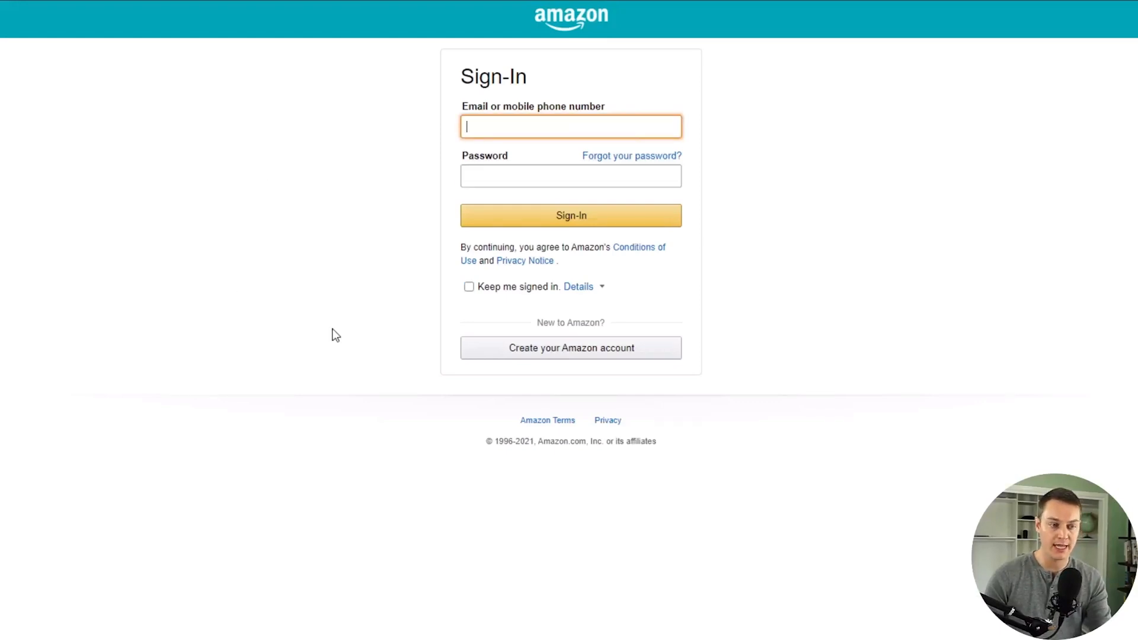
pyautogui.moveTo(409, 234)
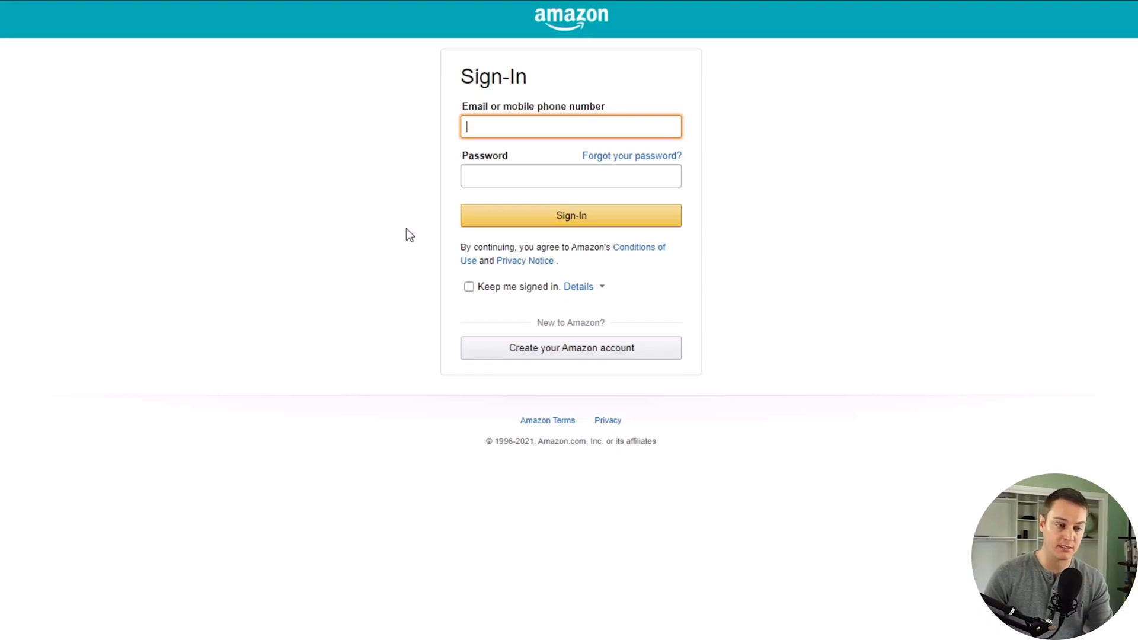
pyautogui.click(469, 286)
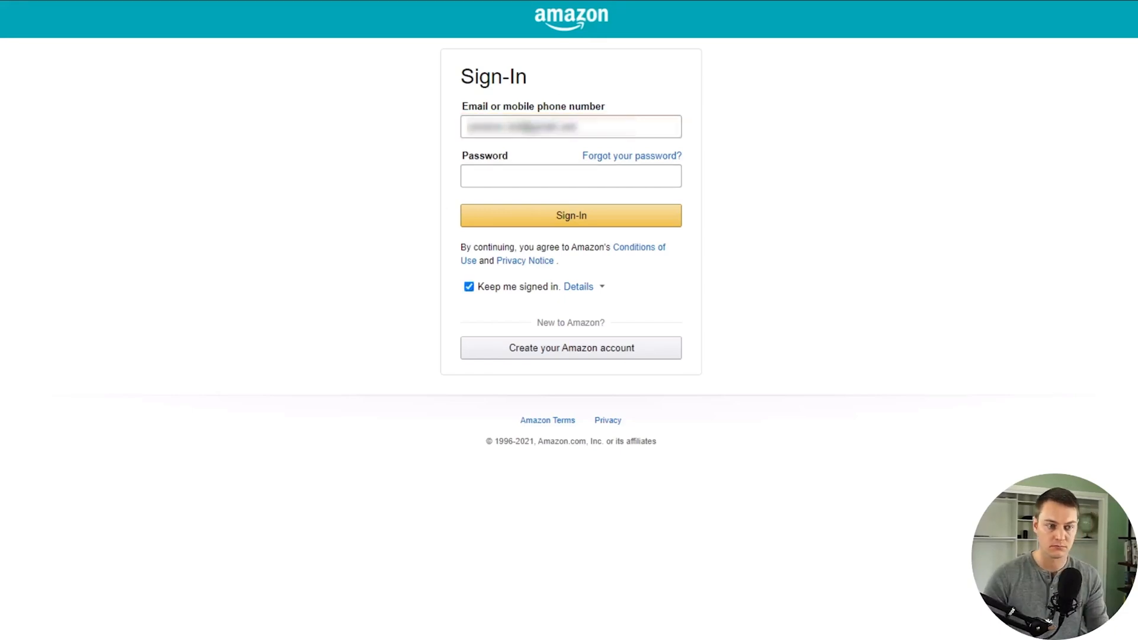
pyautogui.click(570, 215)
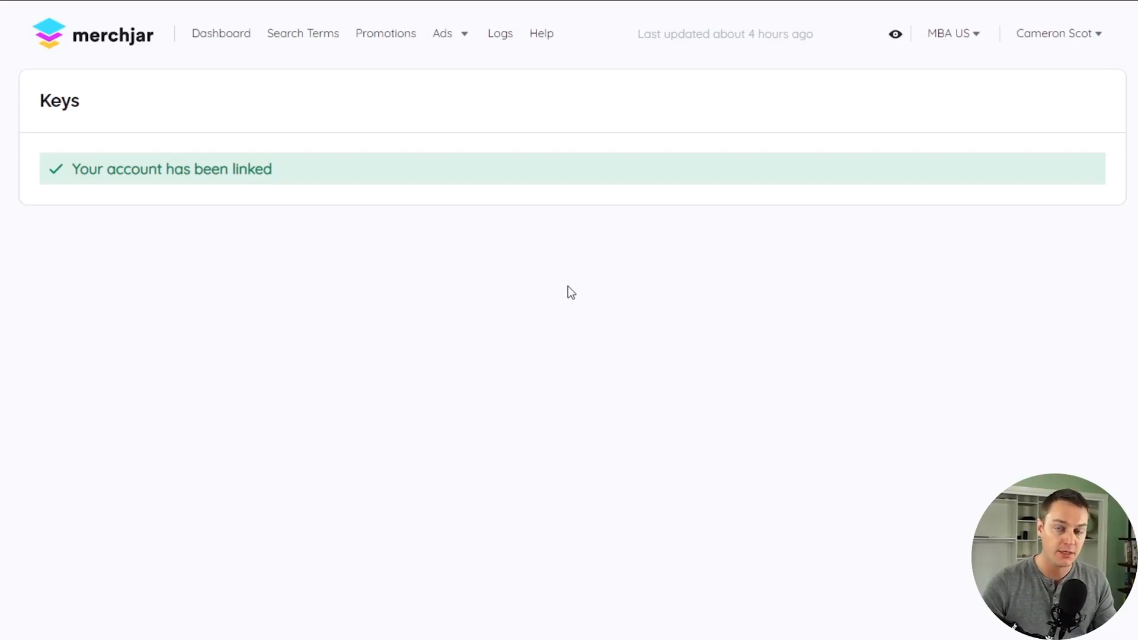
pyautogui.moveTo(570, 260)
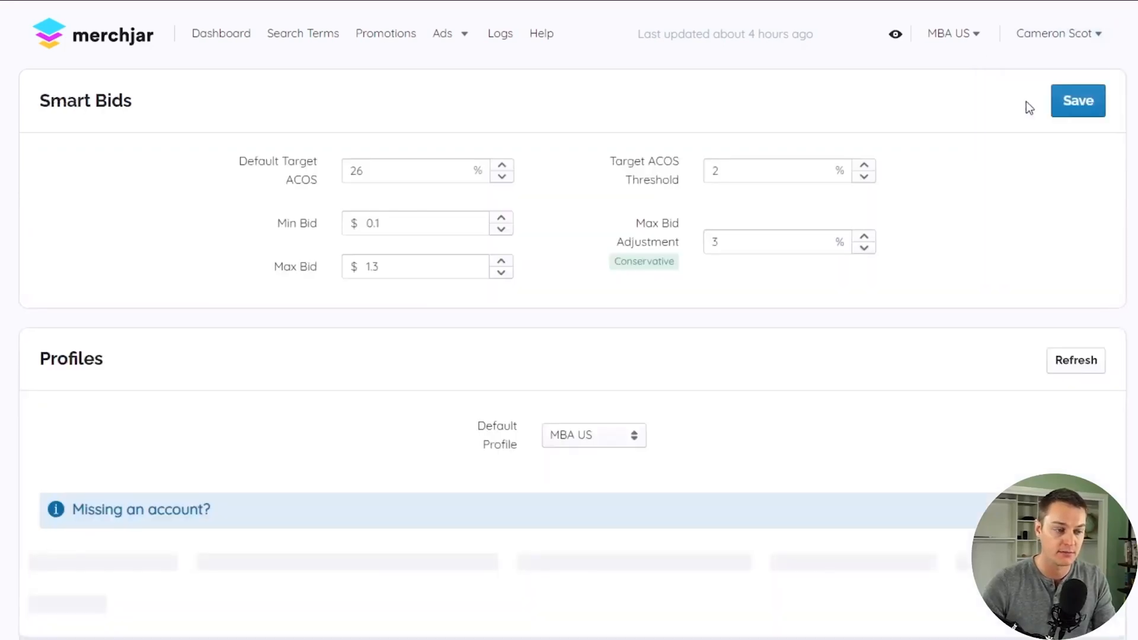
# - Flip the Managed toggles on for the Germany and France profile rows
pyautogui.scroll(-3)
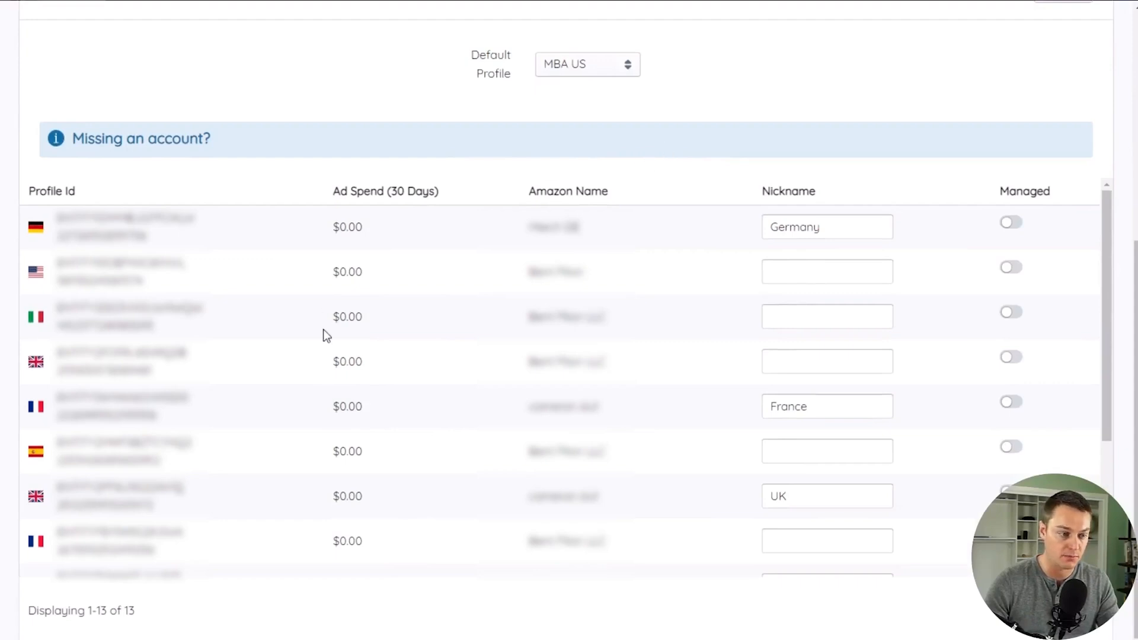
pyautogui.moveTo(944, 399)
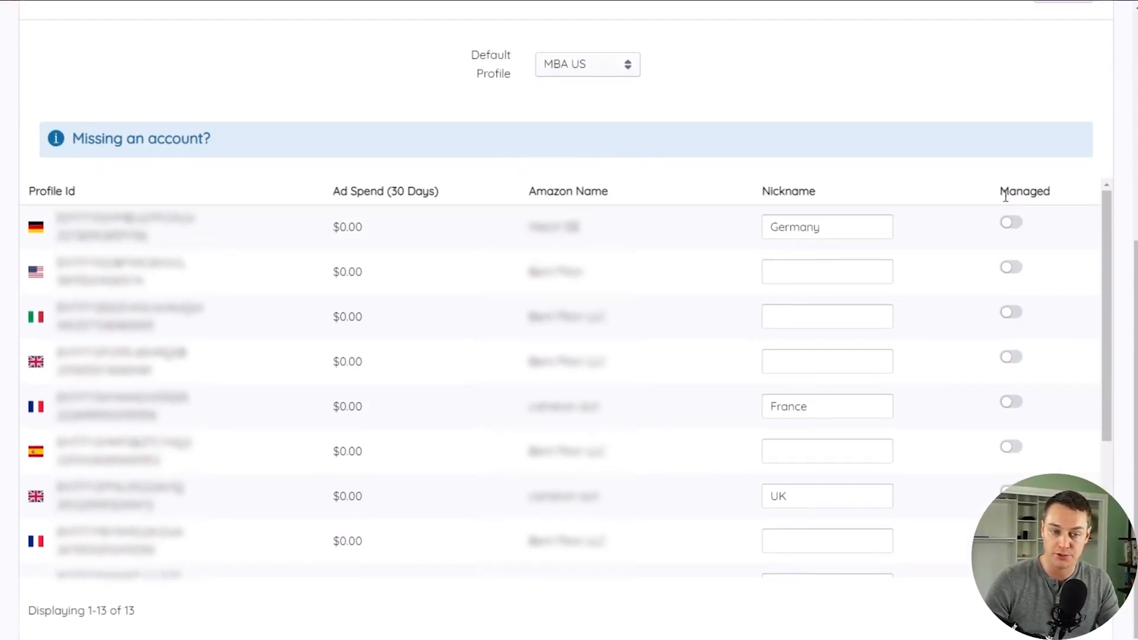
pyautogui.moveTo(1001, 250)
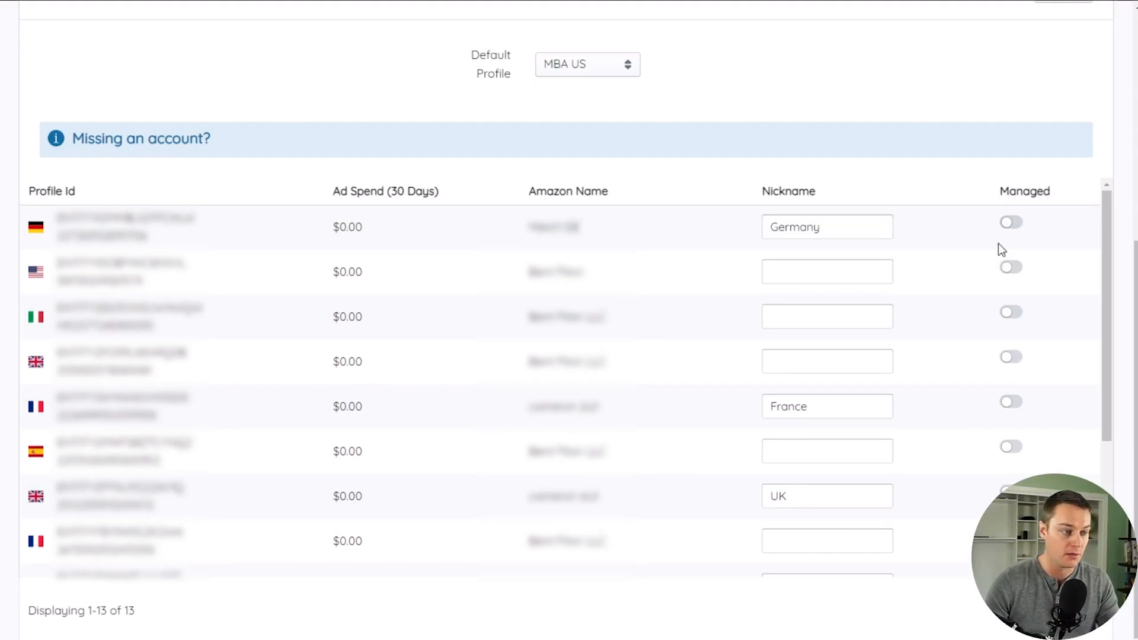
pyautogui.click(1010, 222)
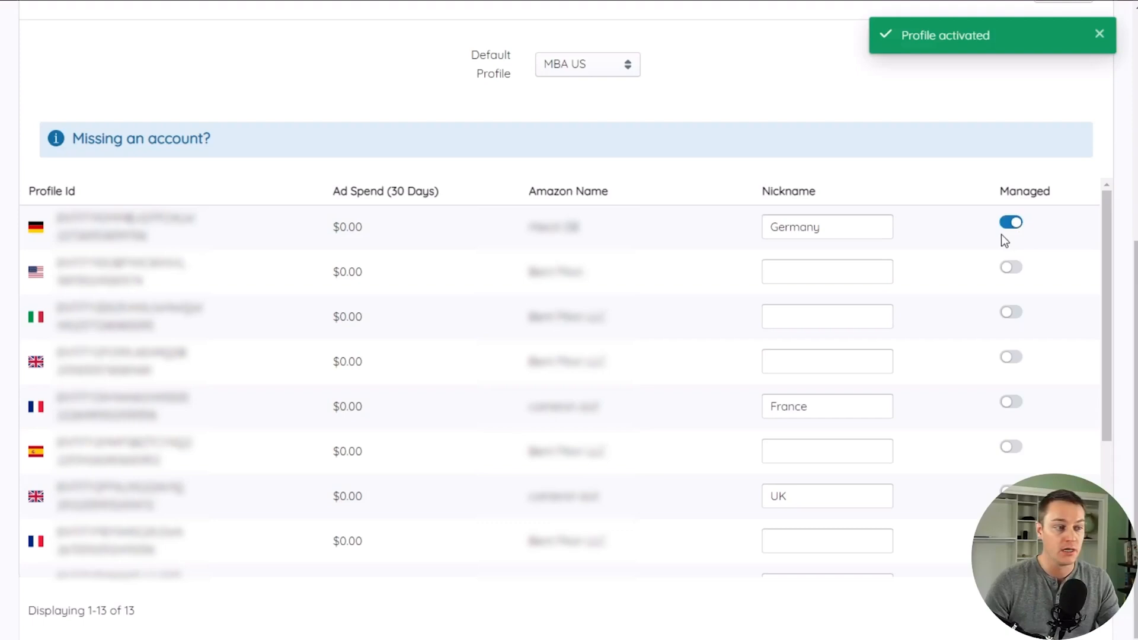
pyautogui.moveTo(948, 186)
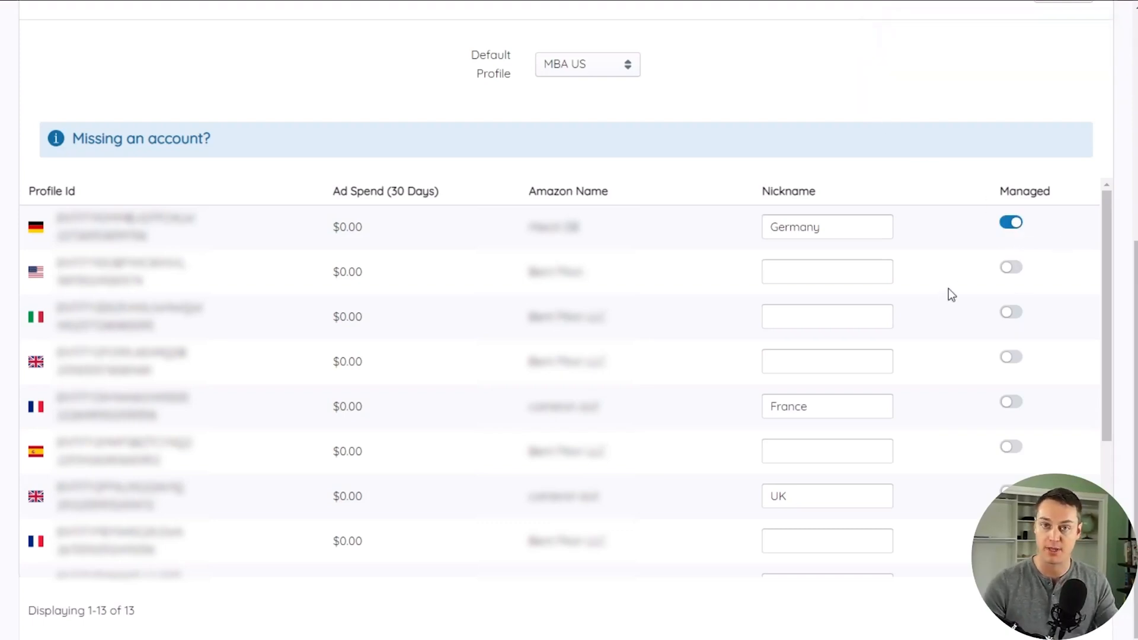
pyautogui.click(1009, 401)
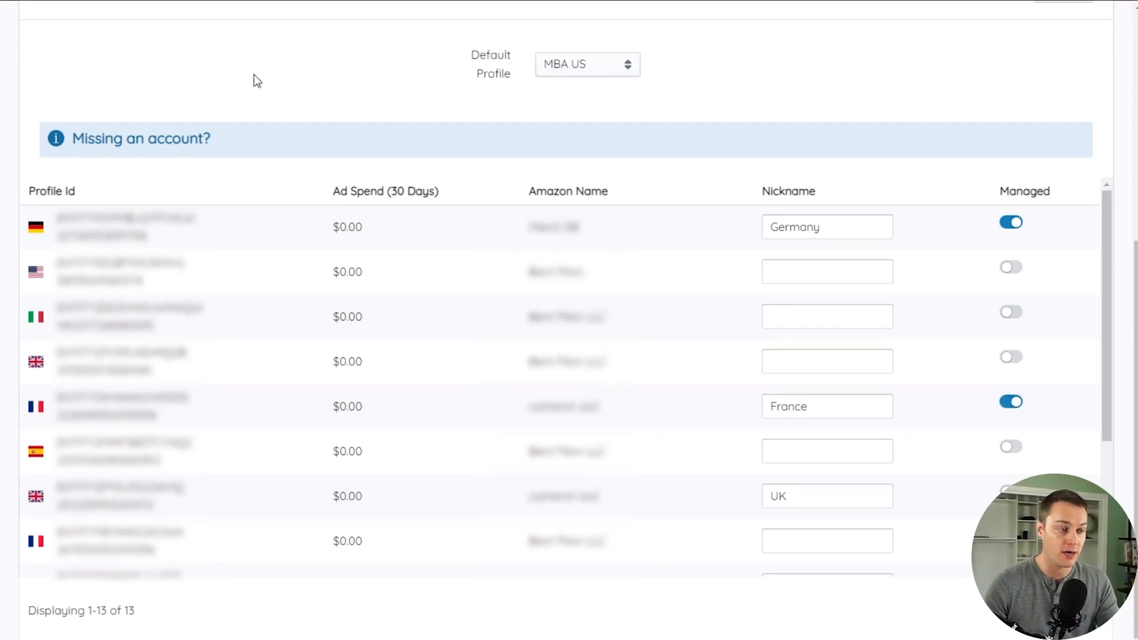
pyautogui.click(141, 138)
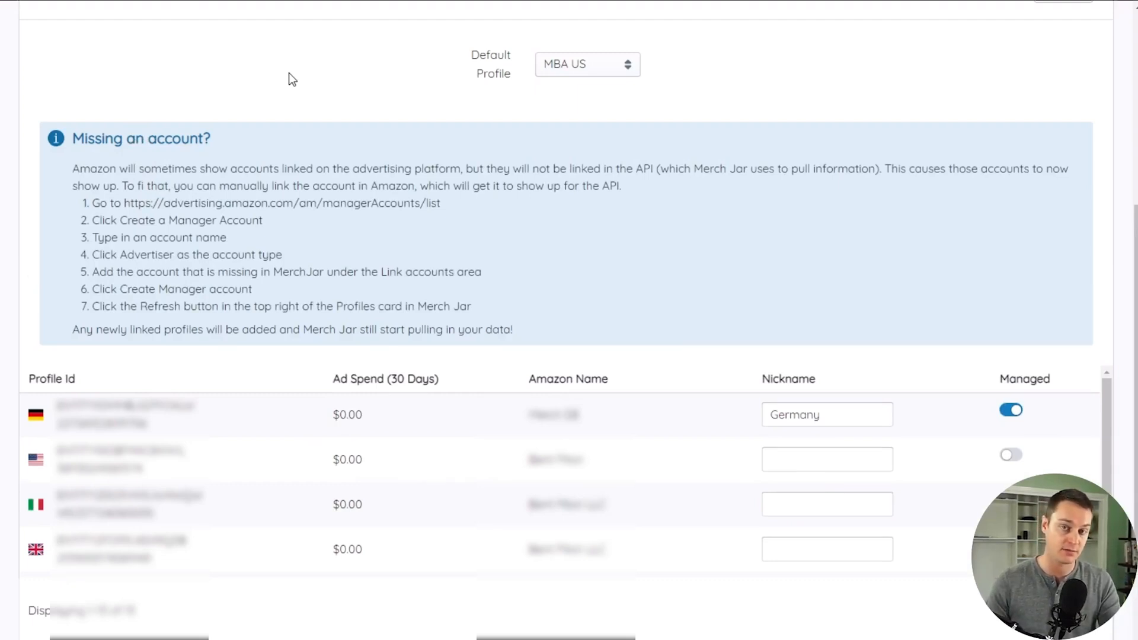
pyautogui.moveTo(432, 71)
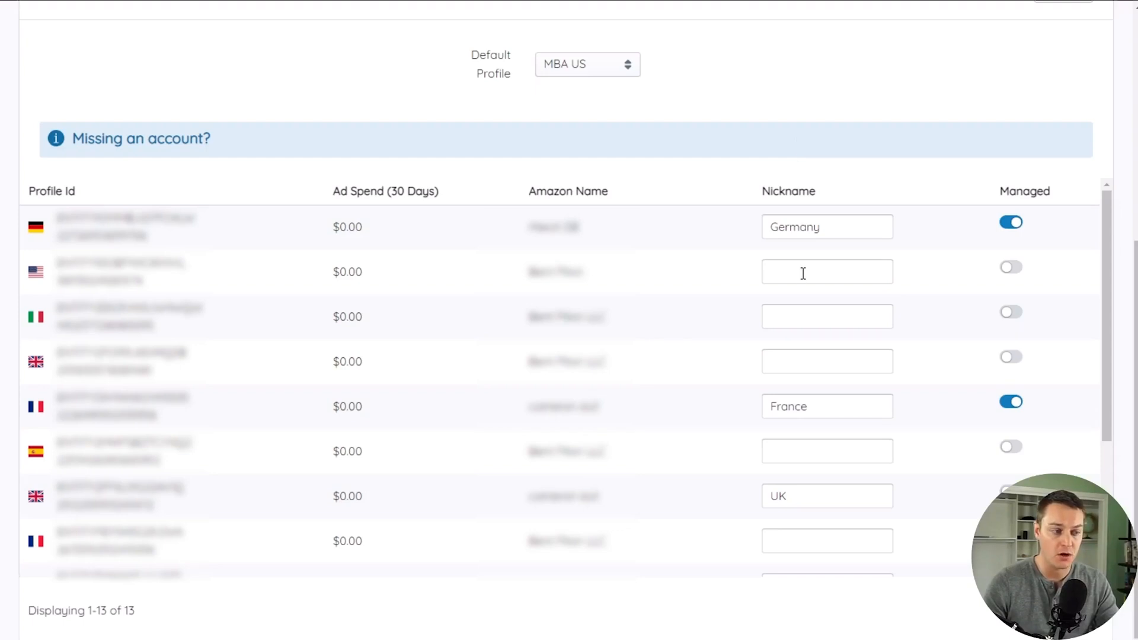
# - Enter 'Italy' as the Italian profile's nickname and review the remaining profiles
pyautogui.click(826, 316)
pyautogui.write('Italy')
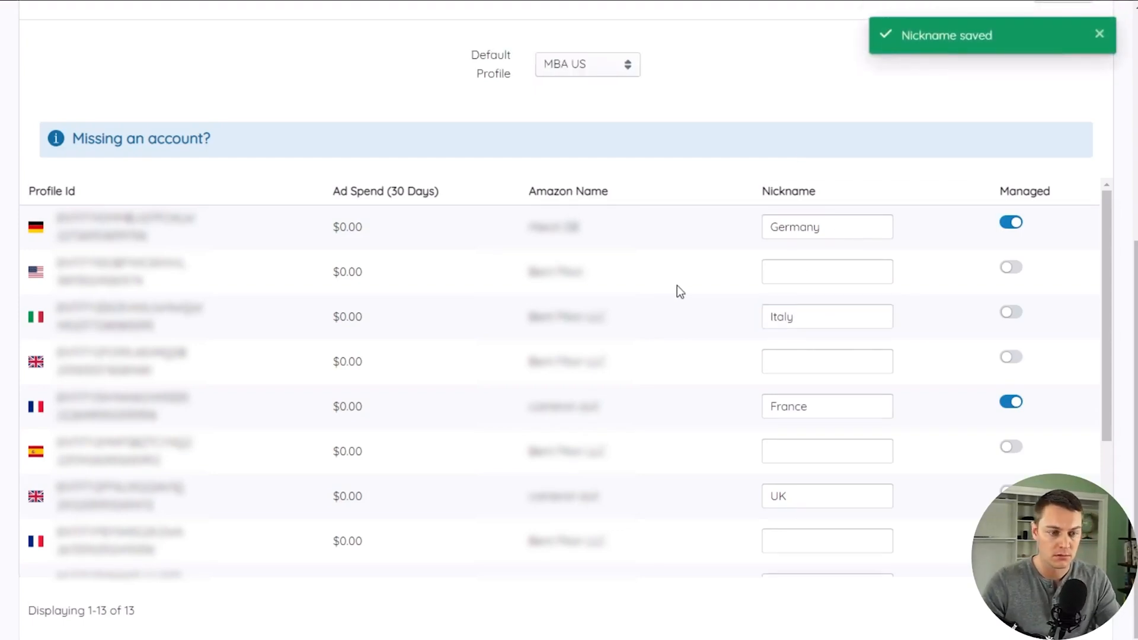
pyautogui.scroll(-3)
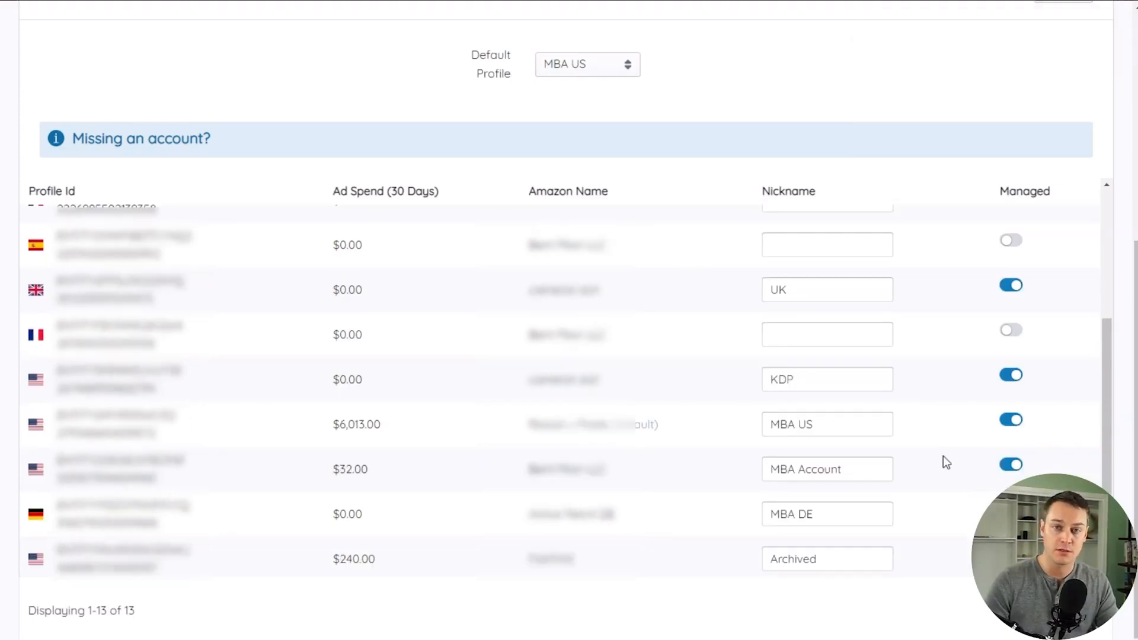
pyautogui.scroll(3)
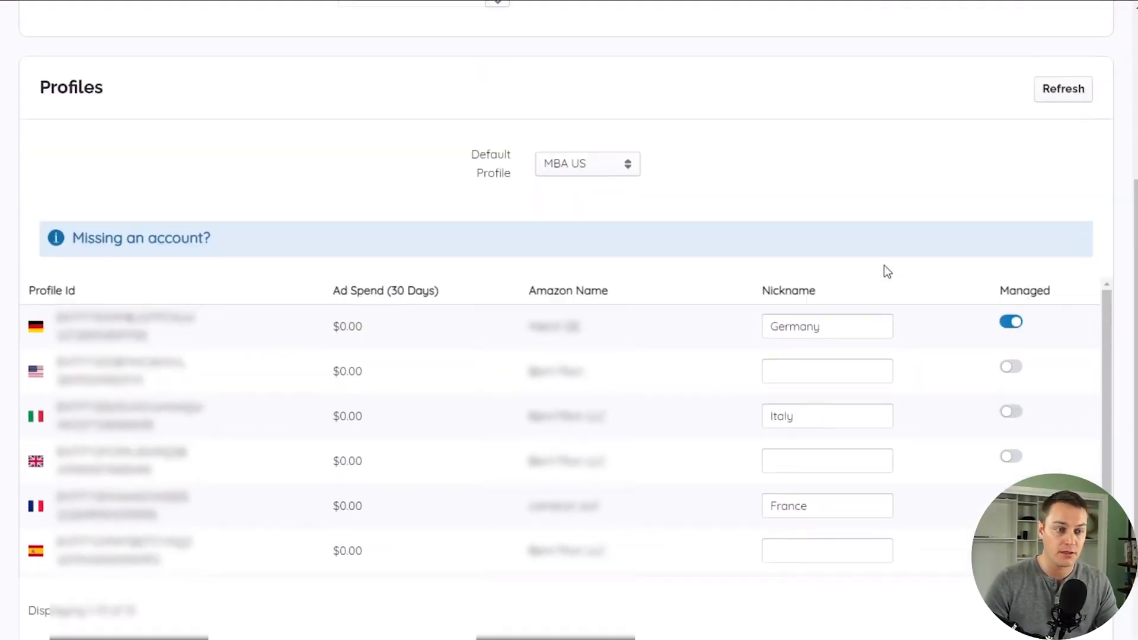
pyautogui.scroll(3)
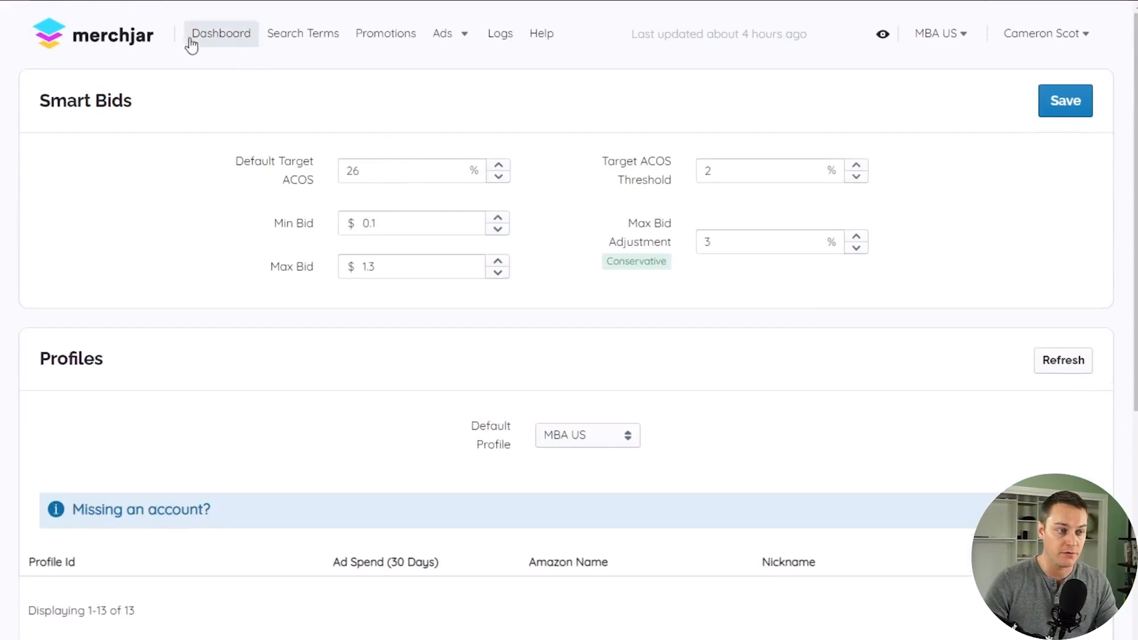
# - Go to the Dashboard with the ACOS chart, sales totals and Products list
pyautogui.click(442, 33)
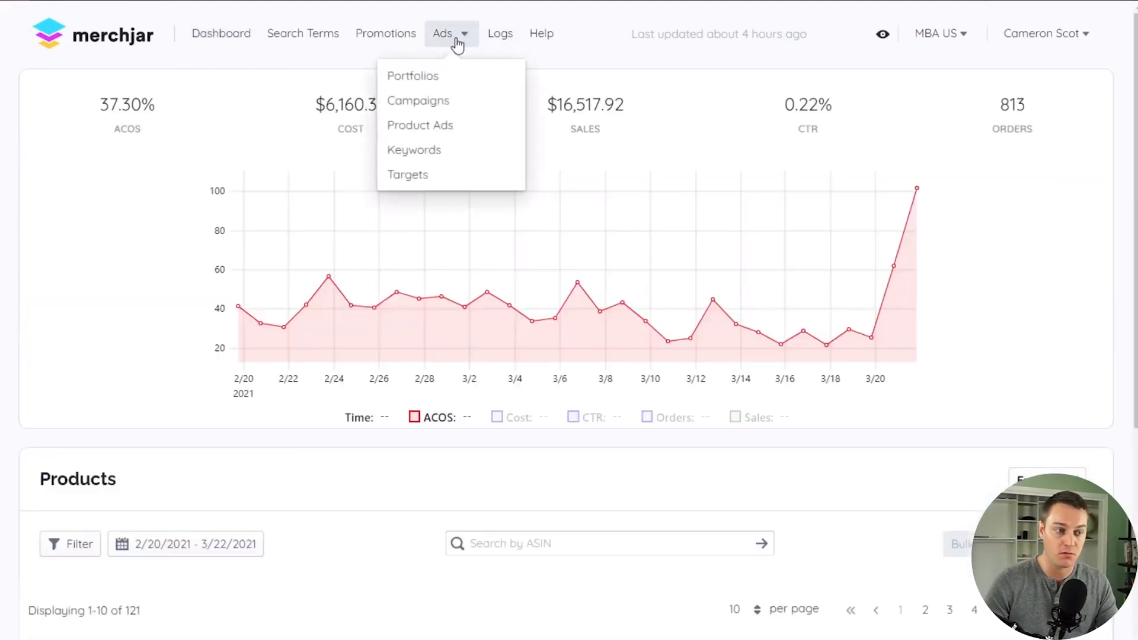
pyautogui.moveTo(411, 174)
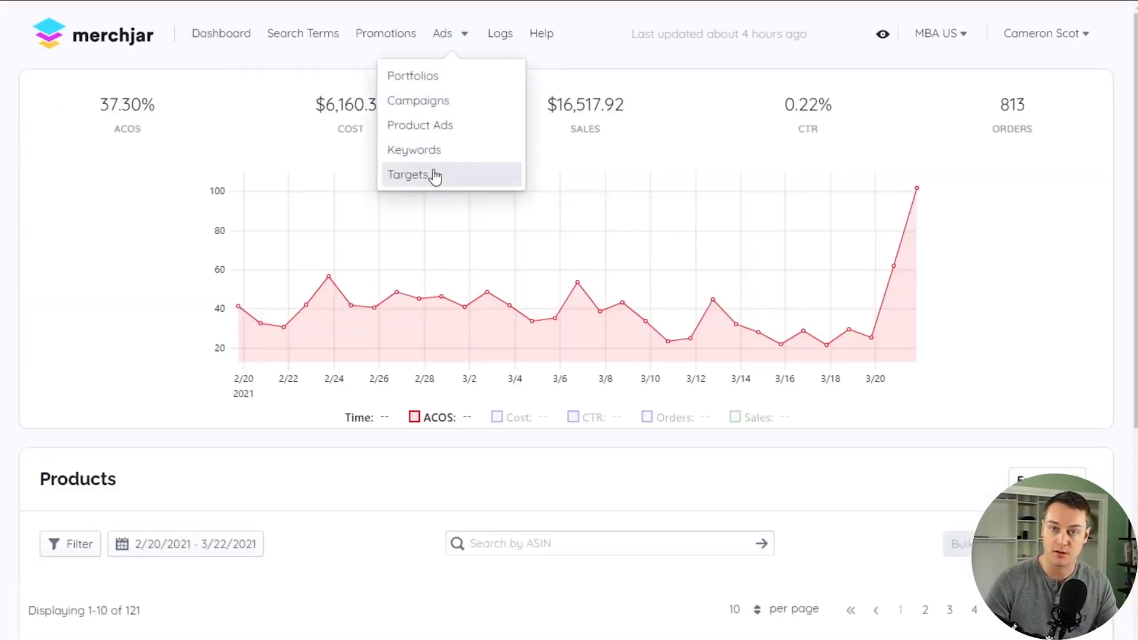